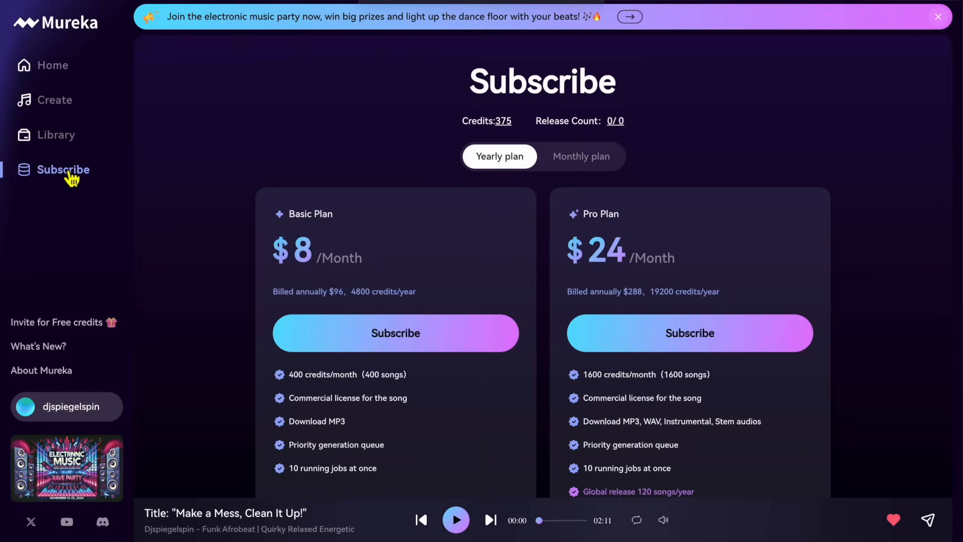
- Go to the Create page from the left sidebar to start a new song
{"action": "scroll", "scroll_direction": "down", "scroll_amount": 3}
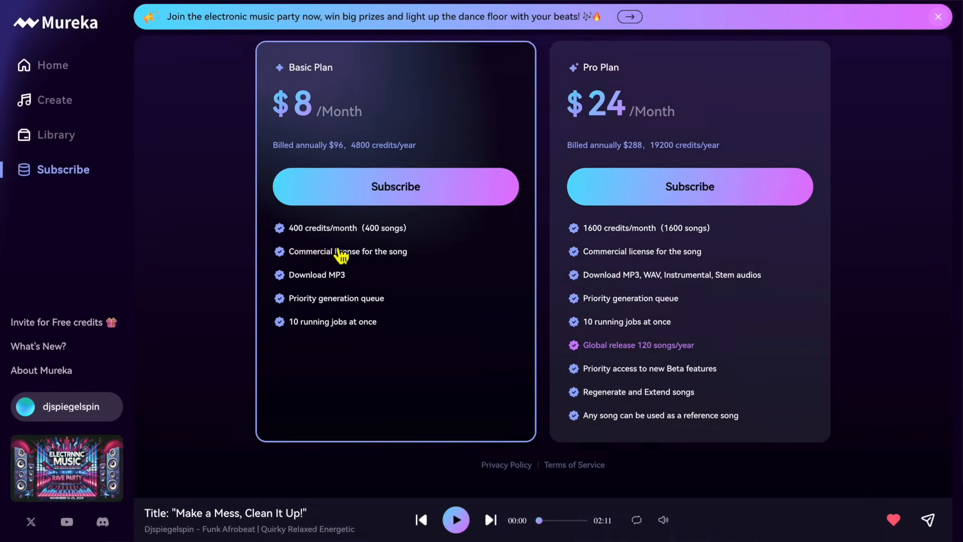
{"action": "left_click", "coordinate": [54, 100]}
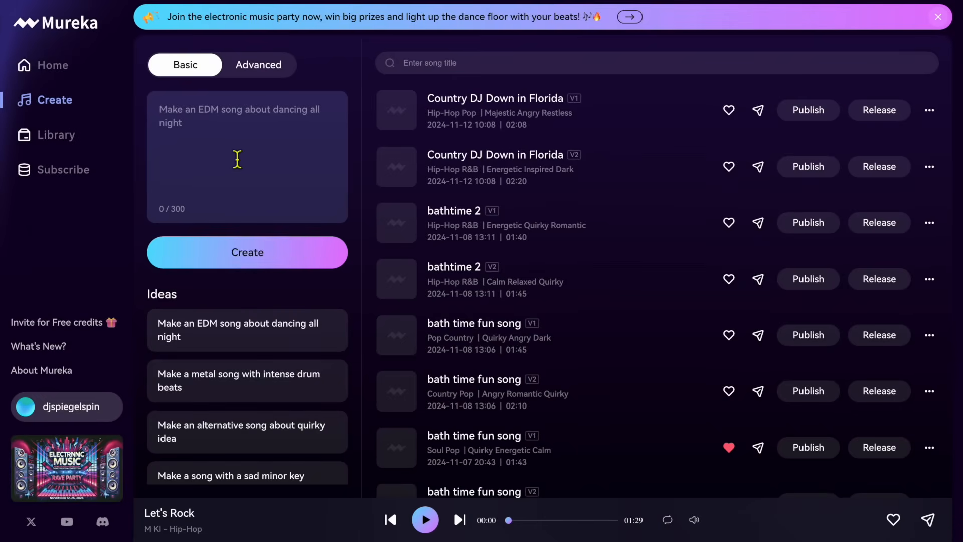
{"action": "mouse_move", "coordinate": [553, 339]}
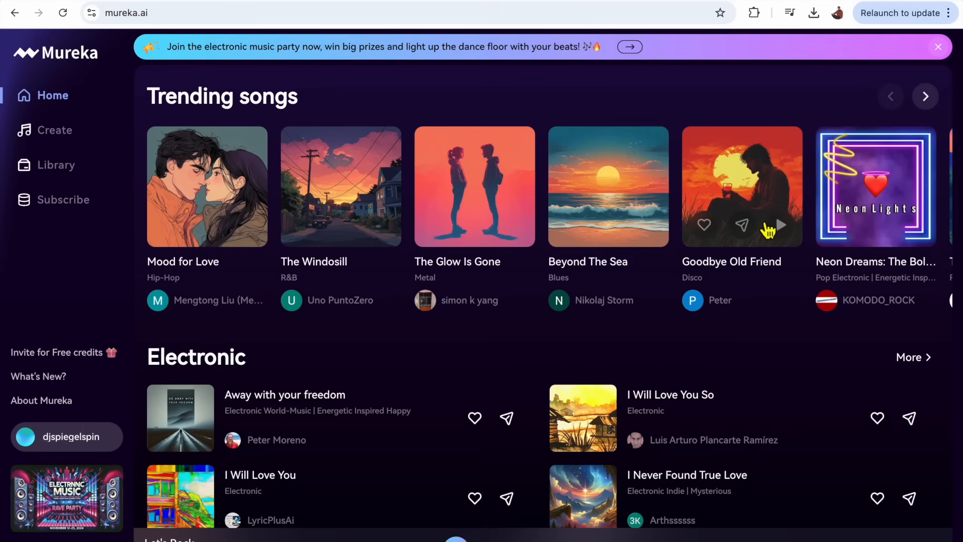
{"action": "mouse_move", "coordinate": [617, 318]}
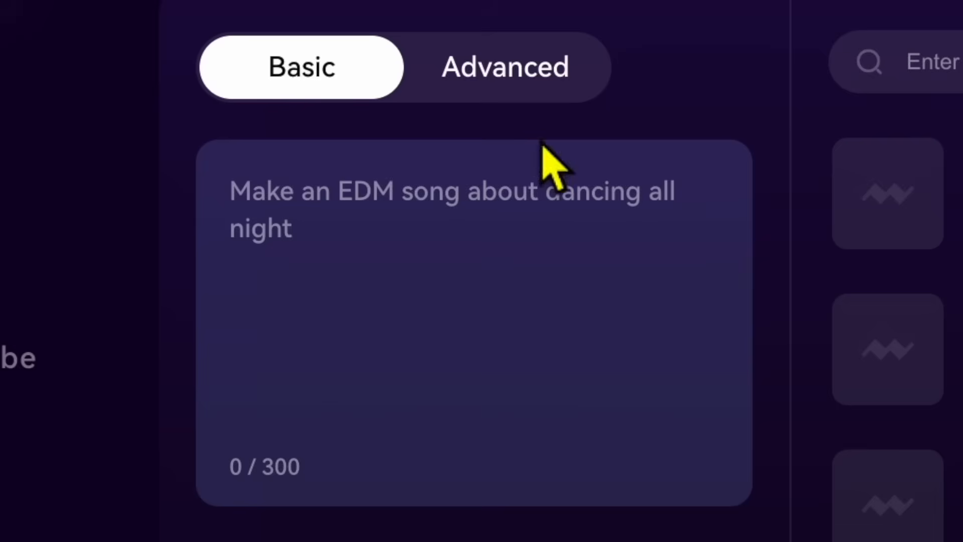
{"action": "mouse_move", "coordinate": [559, 80]}
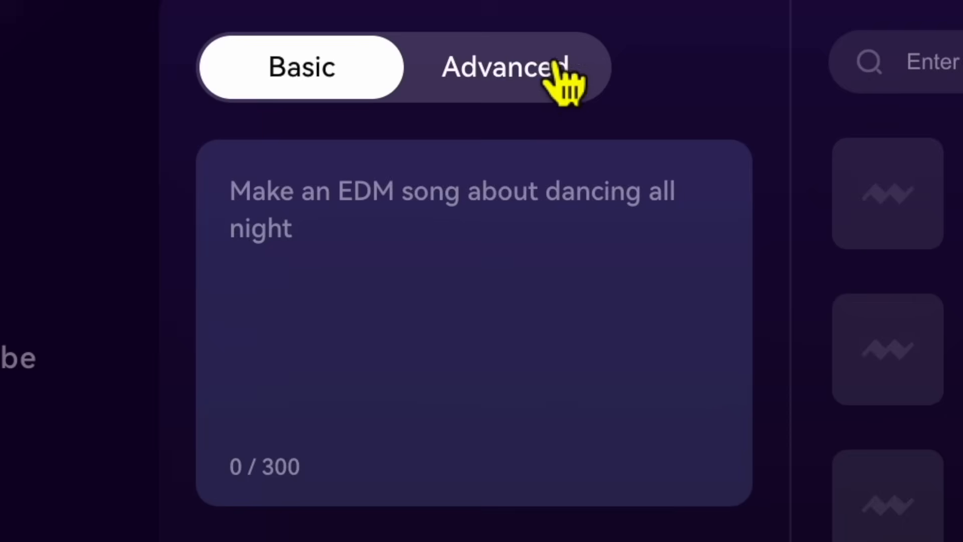
- Switch the Create page to Advanced mode with lyrics, Reference, Vocal, Description and Melody panels
{"action": "left_click", "coordinate": [504, 67]}
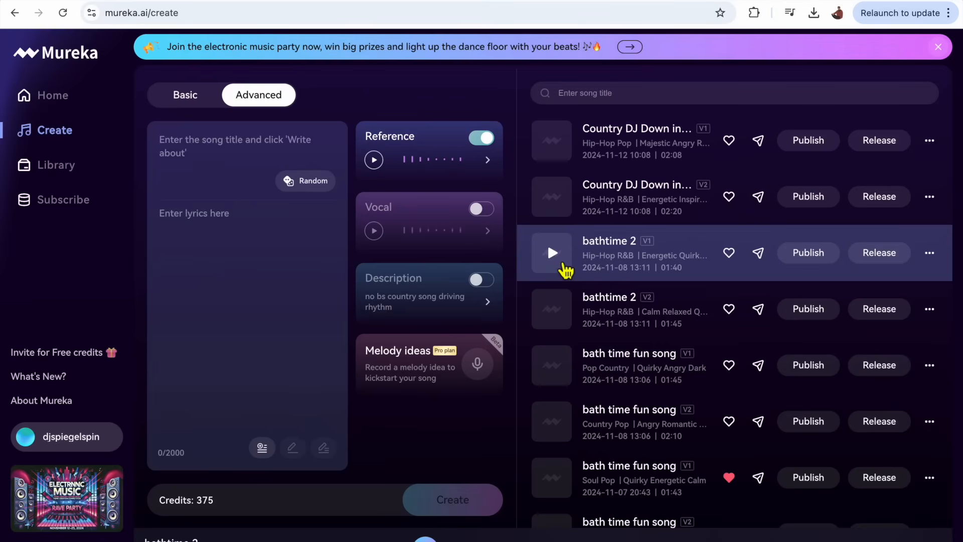
- Play the Funk Afrobeat V1 of "Make a Mess, Clean It Up!" from the song list
{"action": "left_click", "coordinate": [551, 253]}
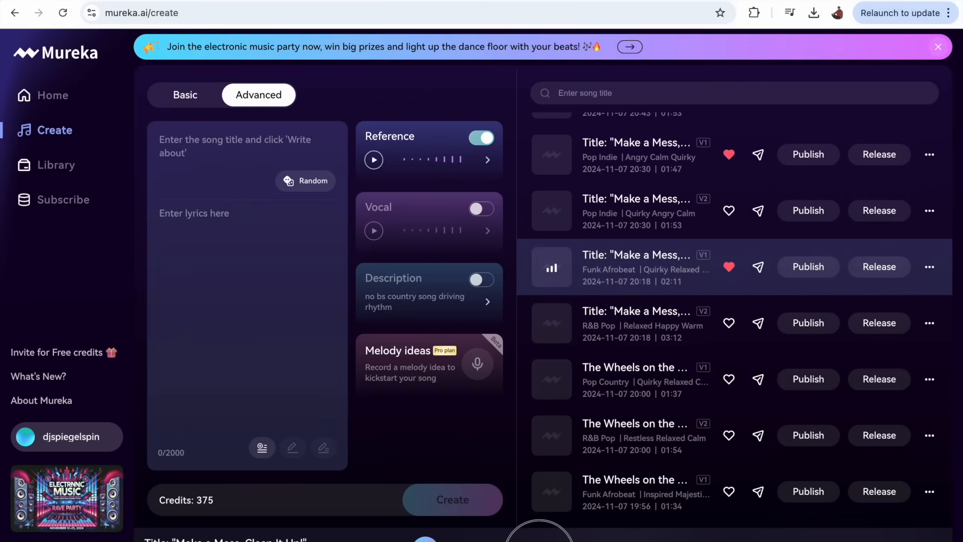
{"action": "mouse_move", "coordinate": [755, 466]}
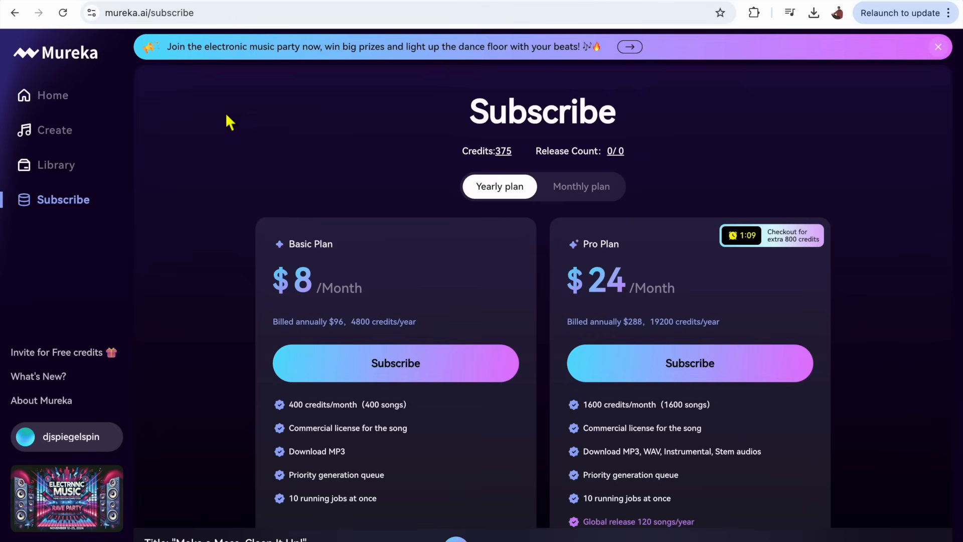
{"action": "scroll", "scroll_direction": "down", "scroll_amount": 3}
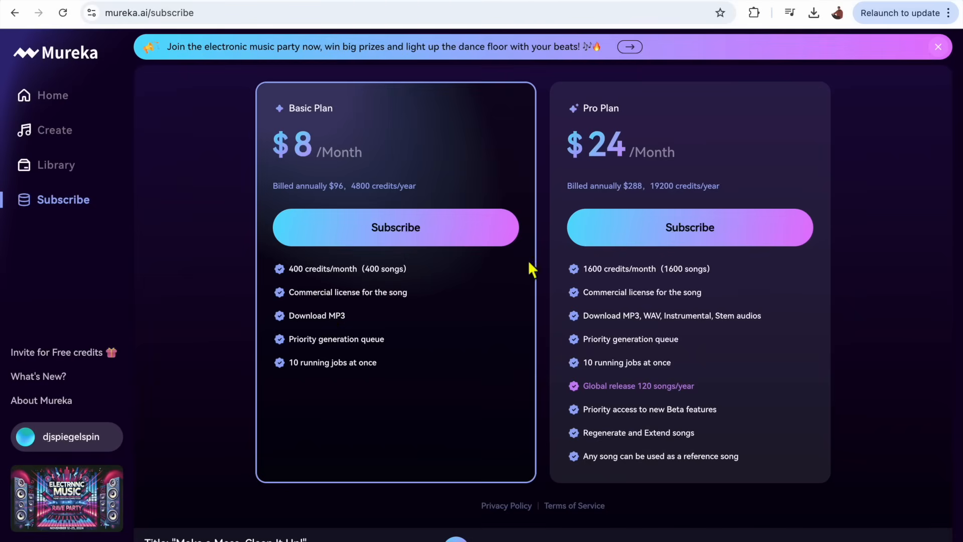
{"action": "mouse_move", "coordinate": [432, 318]}
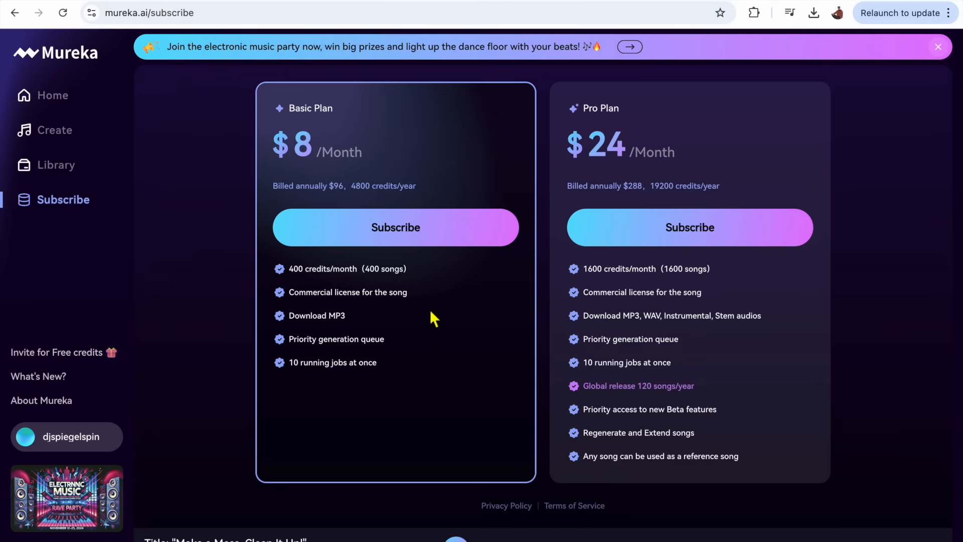
{"action": "mouse_move", "coordinate": [337, 322]}
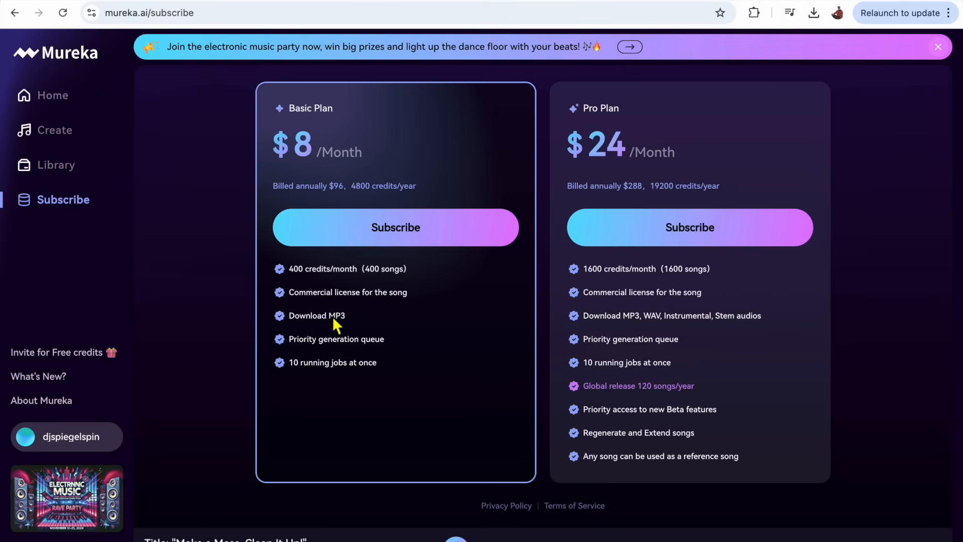
{"action": "mouse_move", "coordinate": [327, 392]}
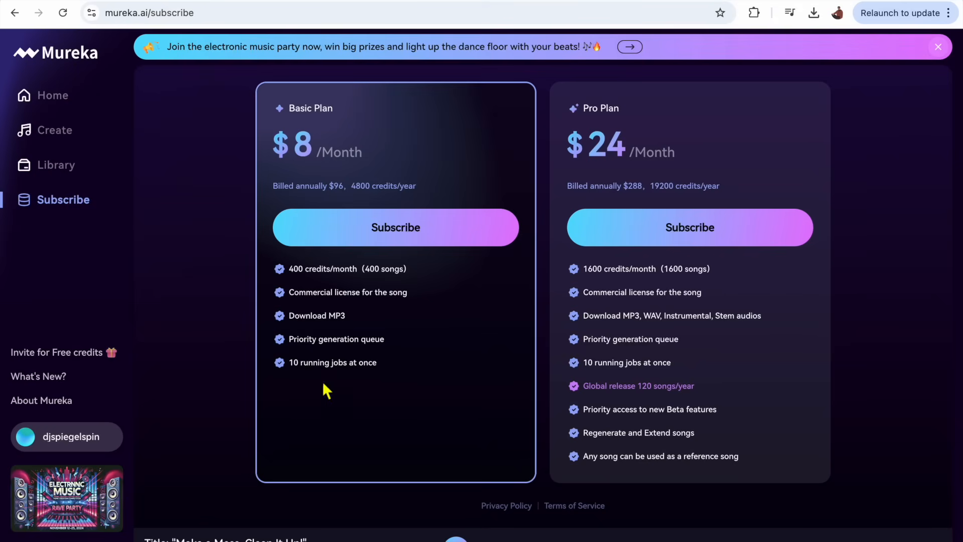
{"action": "mouse_move", "coordinate": [381, 348]}
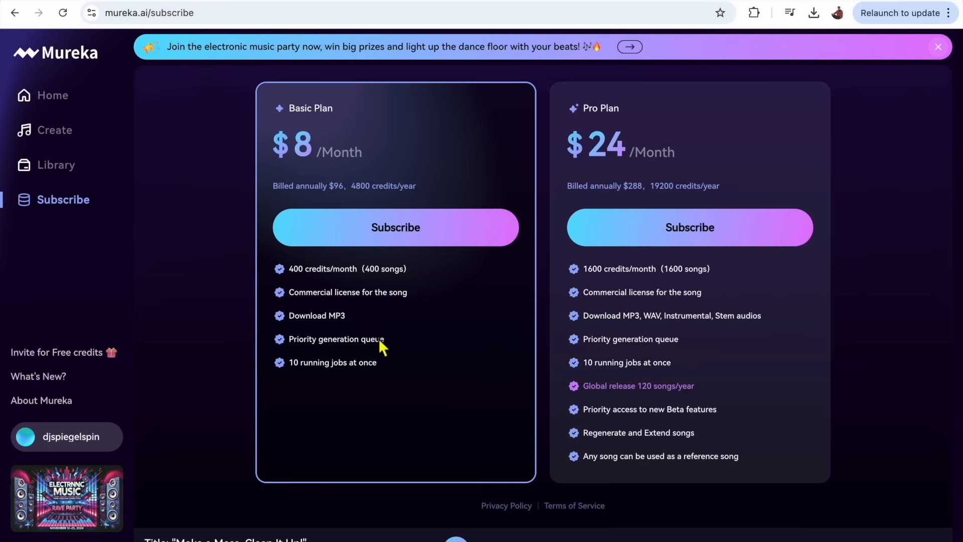
{"action": "mouse_move", "coordinate": [411, 403]}
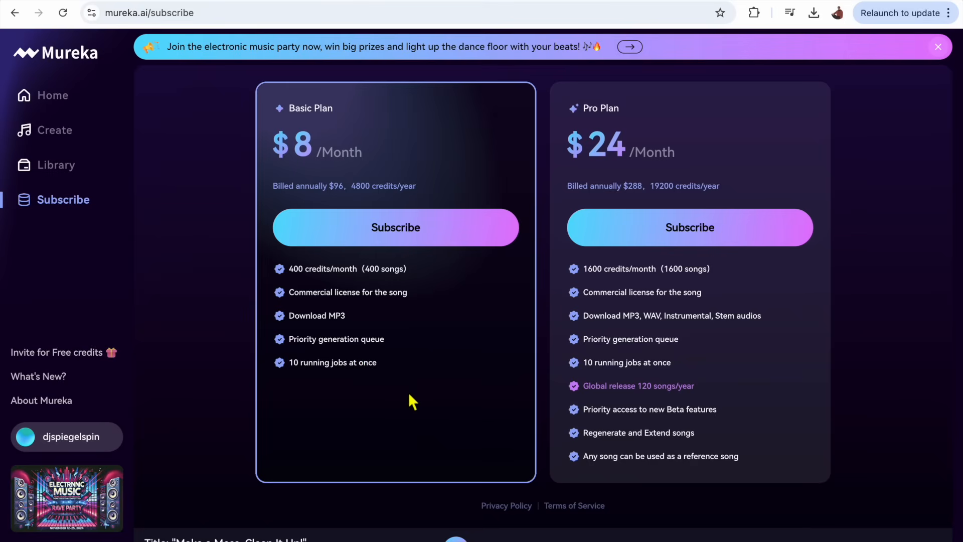
{"action": "mouse_move", "coordinate": [645, 345]}
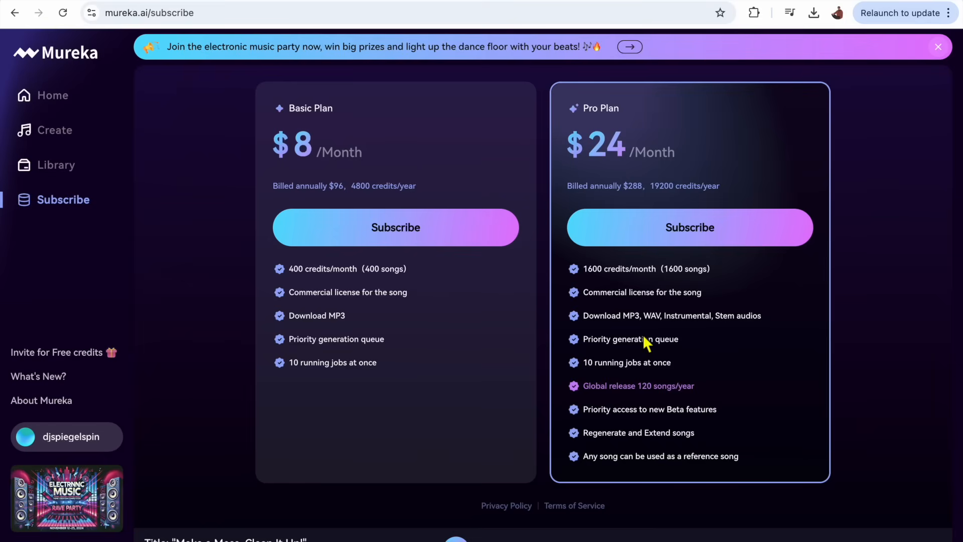
{"action": "mouse_move", "coordinate": [625, 310]}
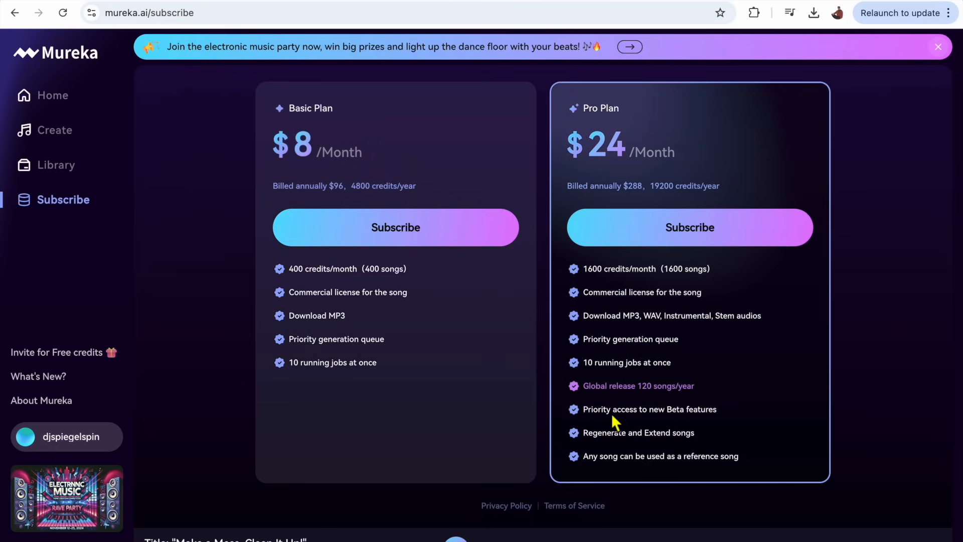
{"action": "mouse_move", "coordinate": [641, 322]}
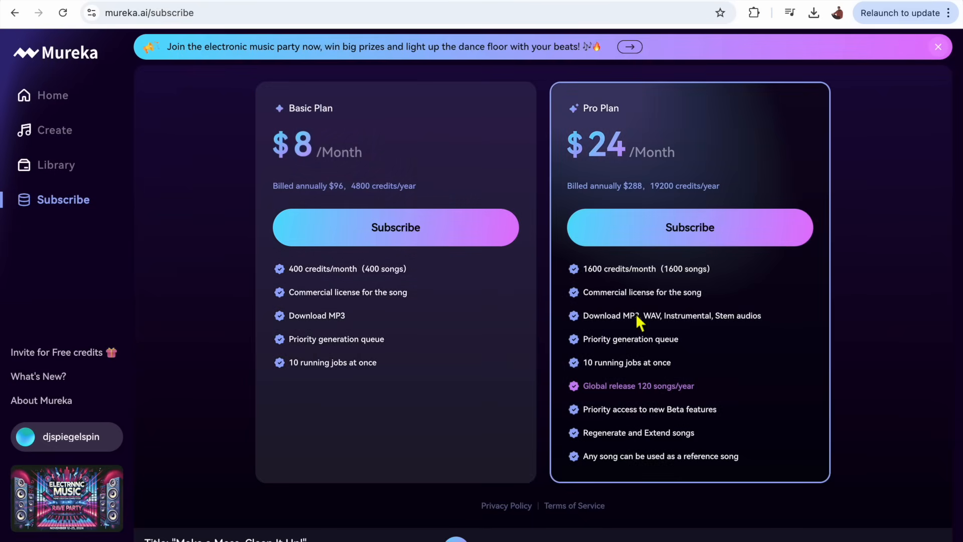
{"action": "mouse_move", "coordinate": [667, 394]}
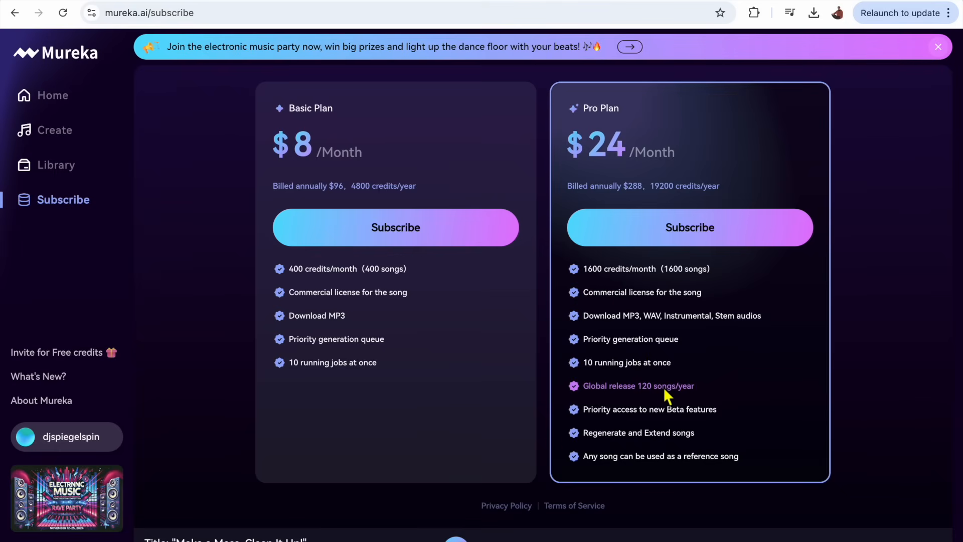
{"action": "mouse_move", "coordinate": [667, 405]}
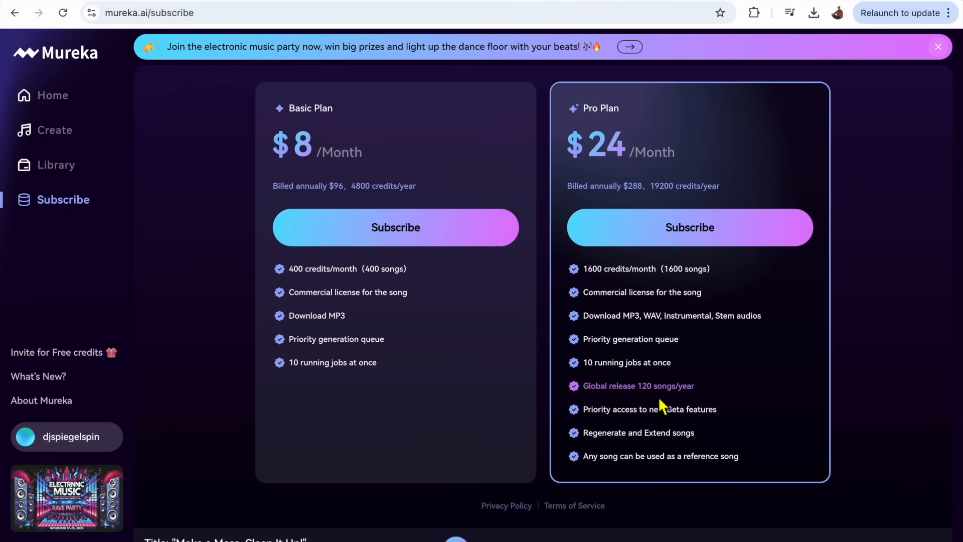
{"action": "mouse_move", "coordinate": [642, 461]}
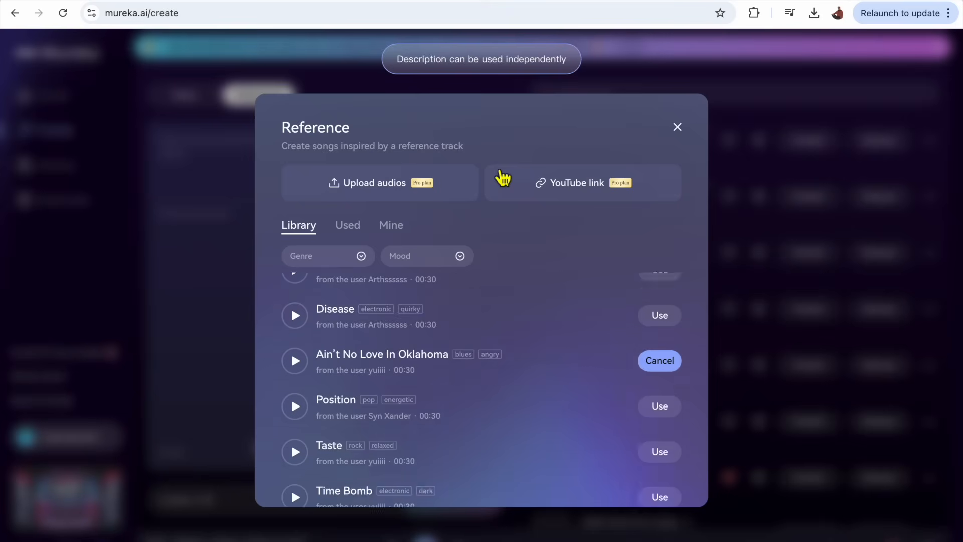
- Scroll the Reference library list so "Ain't No Love In Oklahoma" sits at the top
{"action": "scroll", "scroll_direction": "down", "scroll_amount": 3}
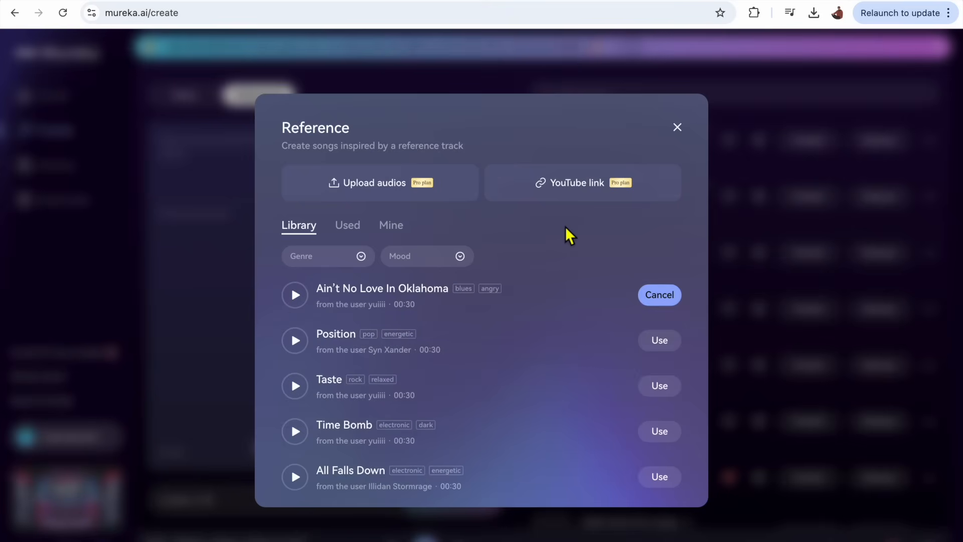